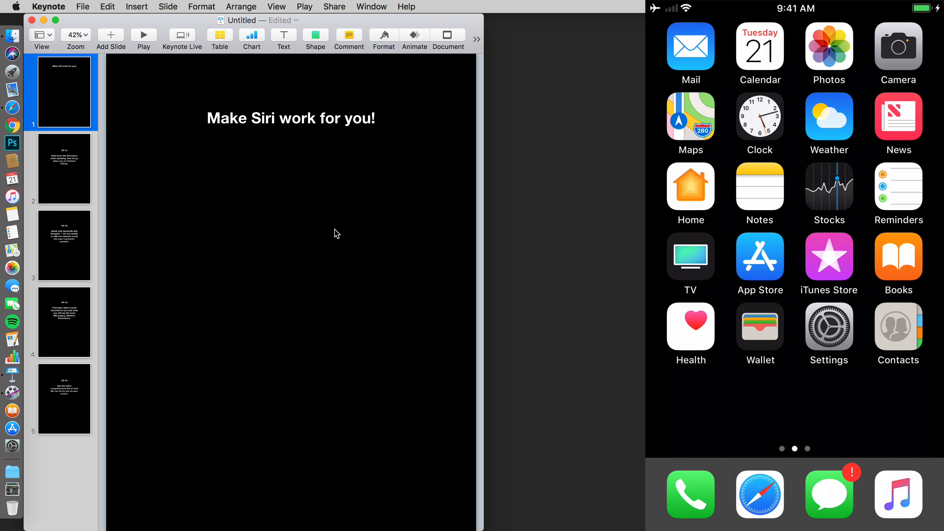
# Show the TIP #1 slide about holding the Siri button while speaking
pyautogui.click(63, 168)
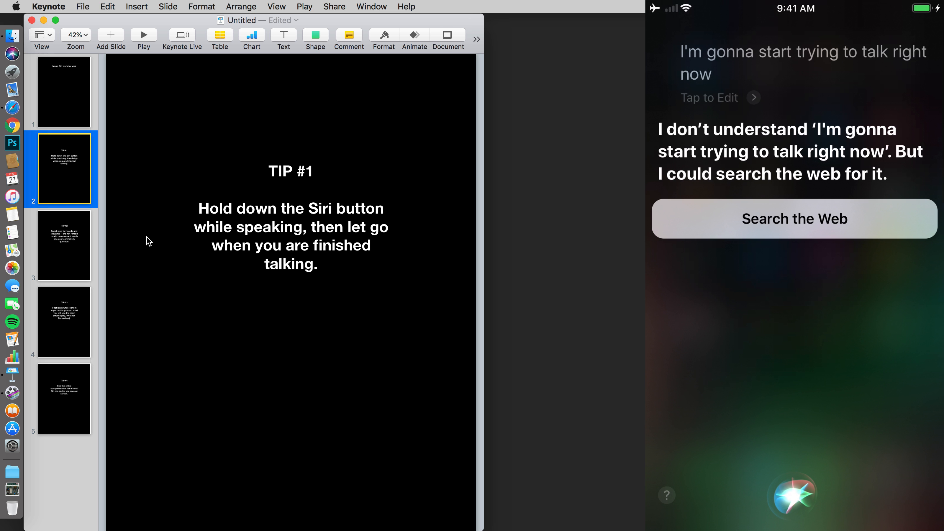
pyautogui.moveTo(253, 197)
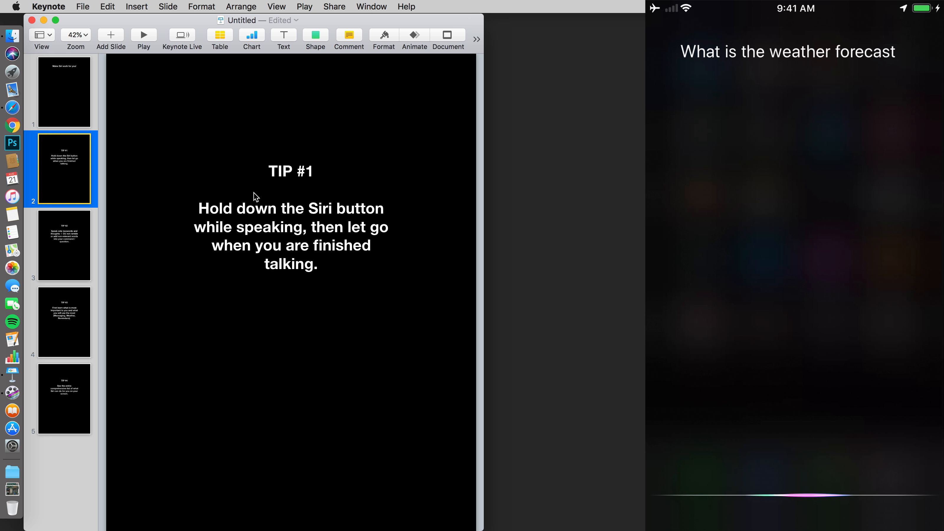
pyautogui.write('in San Diego California')
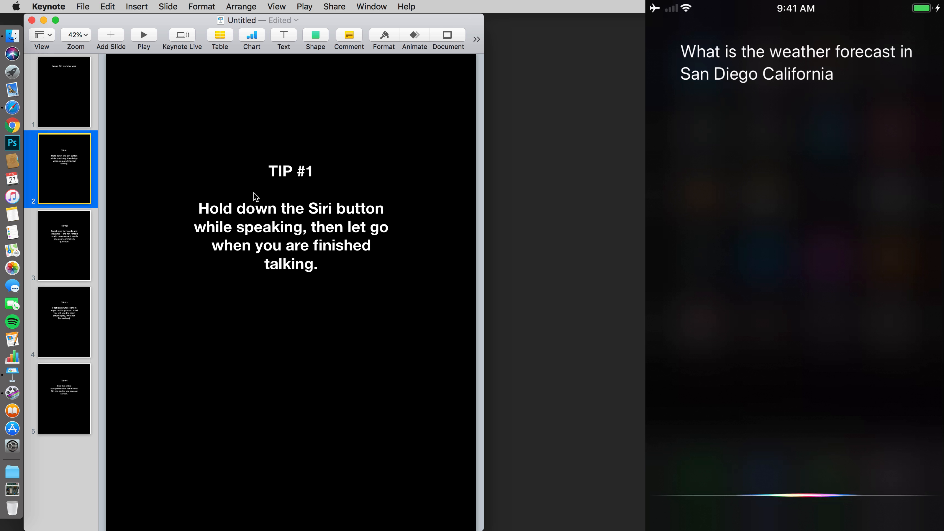
pyautogui.write('tomorrow')
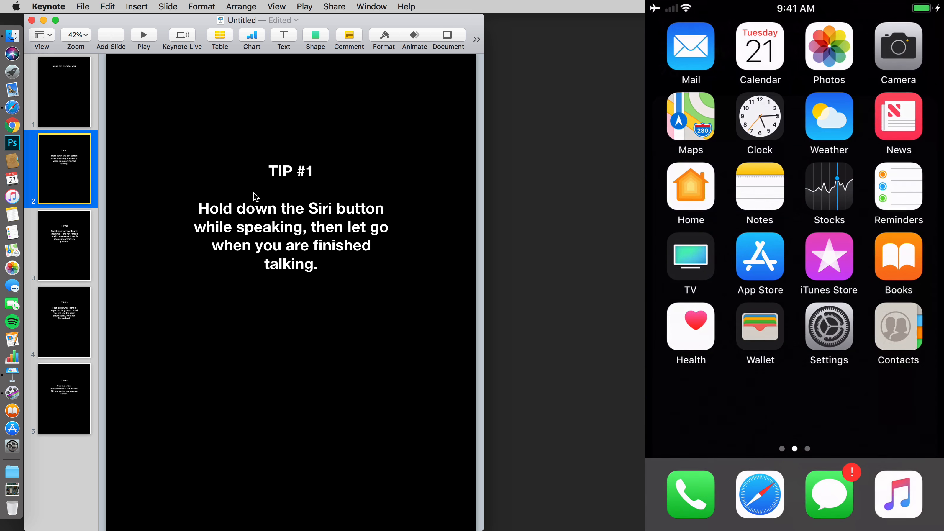
# Show the TIP #2 slide about speaking only keywords and thoughts
pyautogui.click(64, 244)
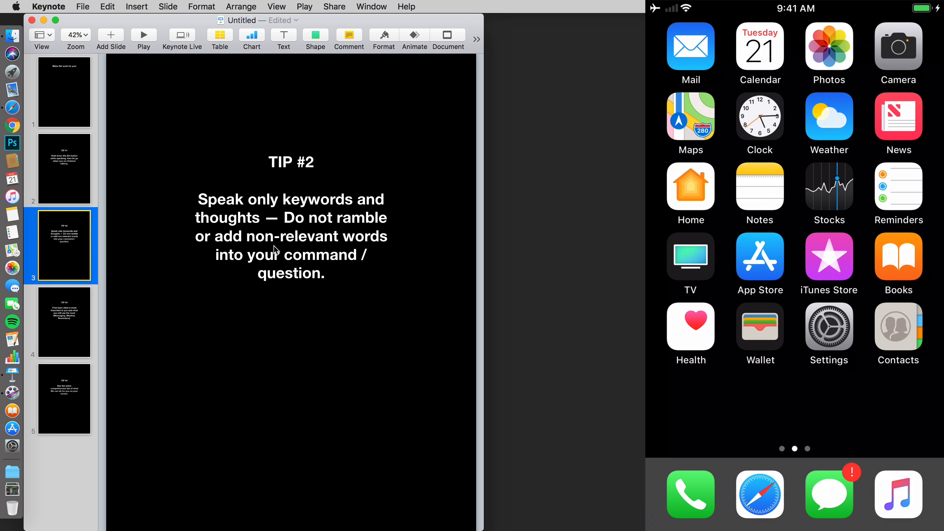
pyautogui.moveTo(320, 307)
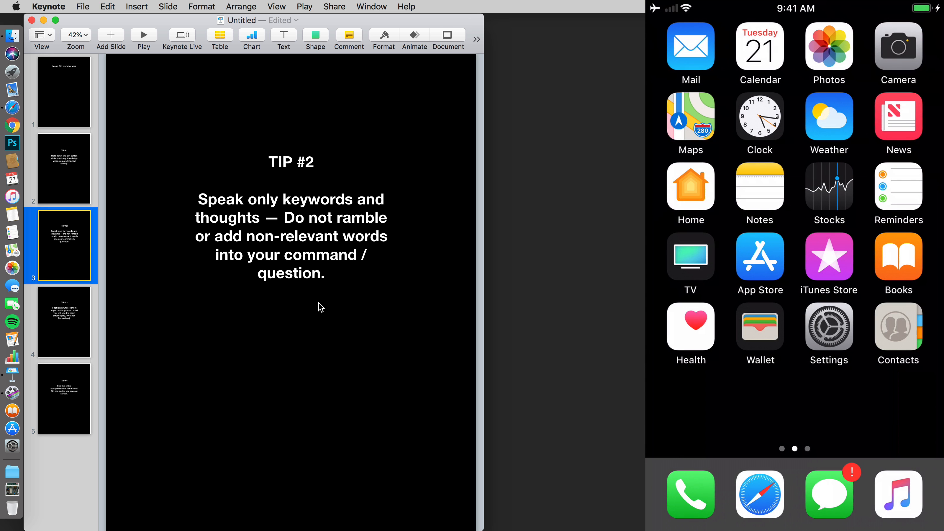
pyautogui.click(63, 321)
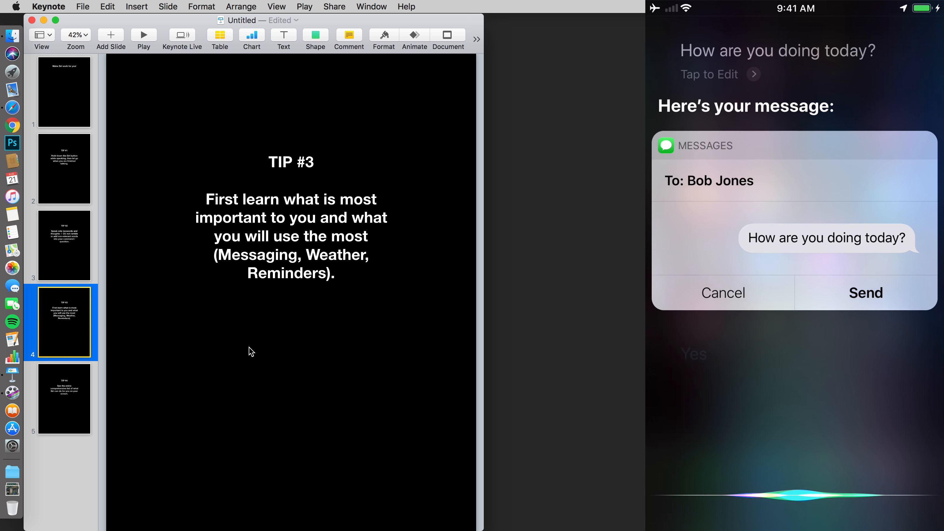
pyautogui.click(864, 292)
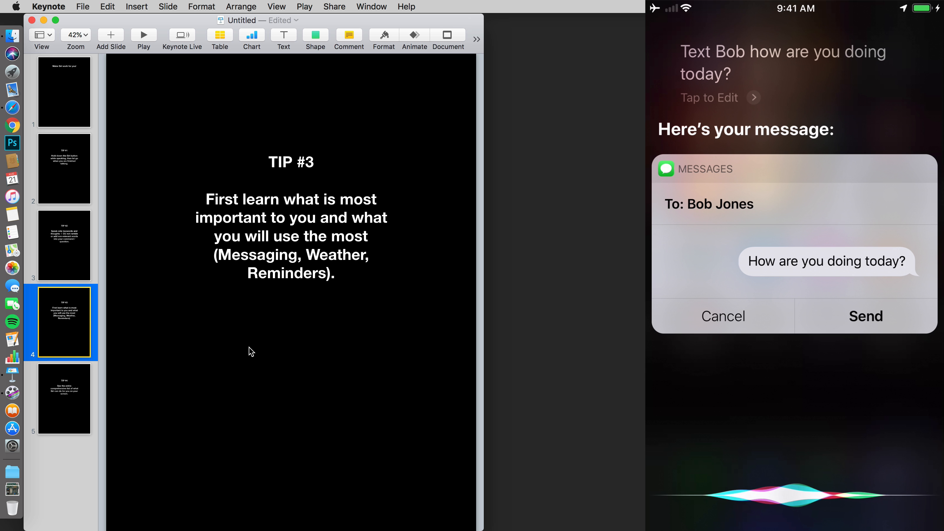
pyautogui.click(865, 316)
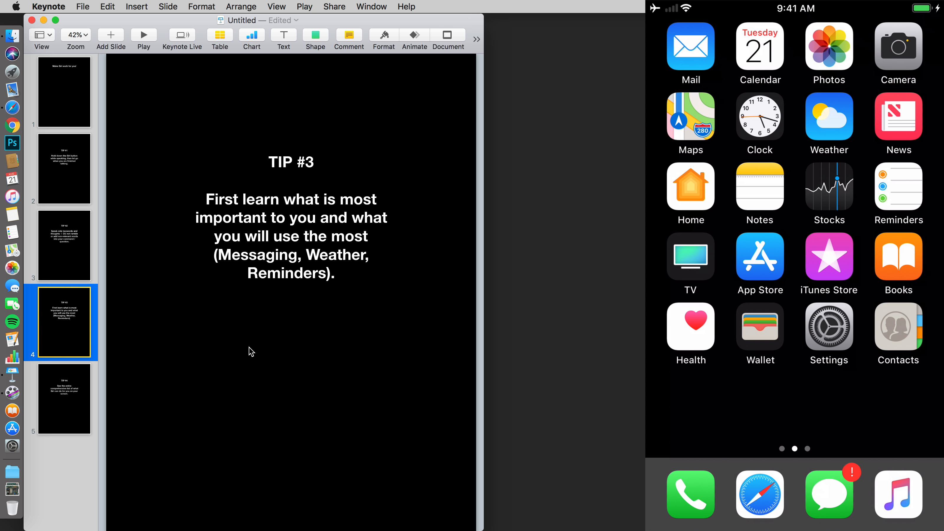
# Show the TIP #4 slide about seeing everything Siri can do
pyautogui.click(63, 399)
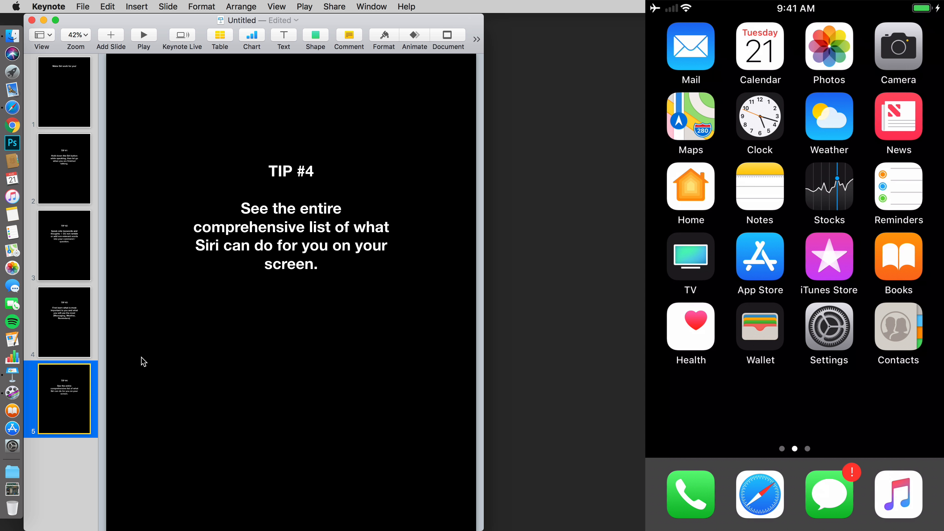
pyautogui.moveTo(223, 333)
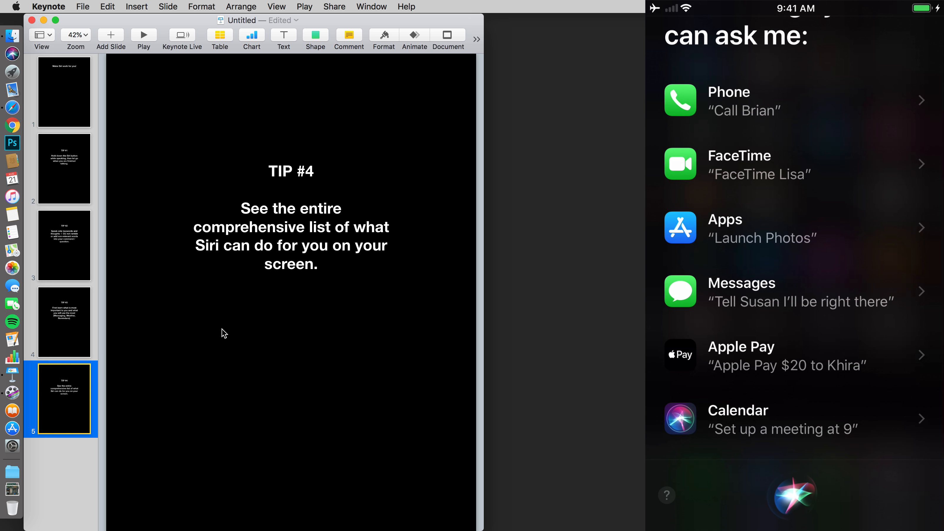
pyautogui.scroll(-3)
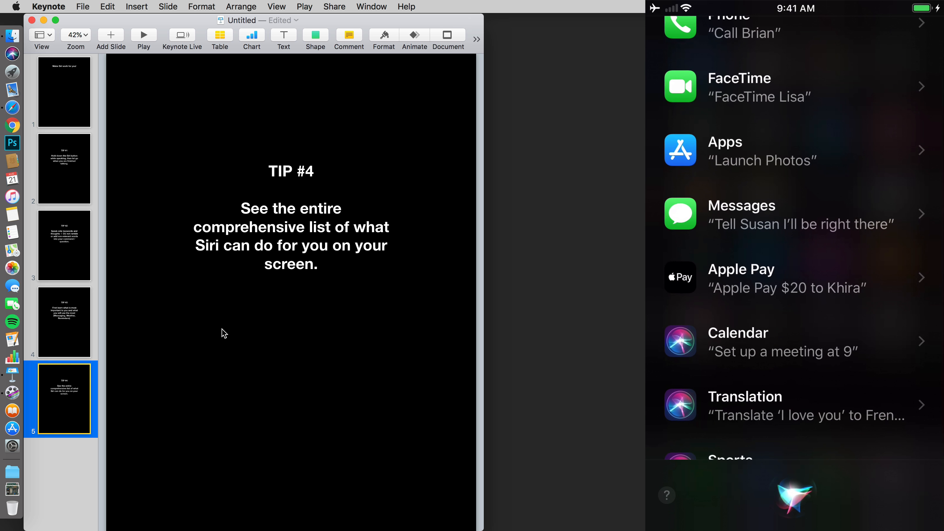
pyautogui.scroll(-3)
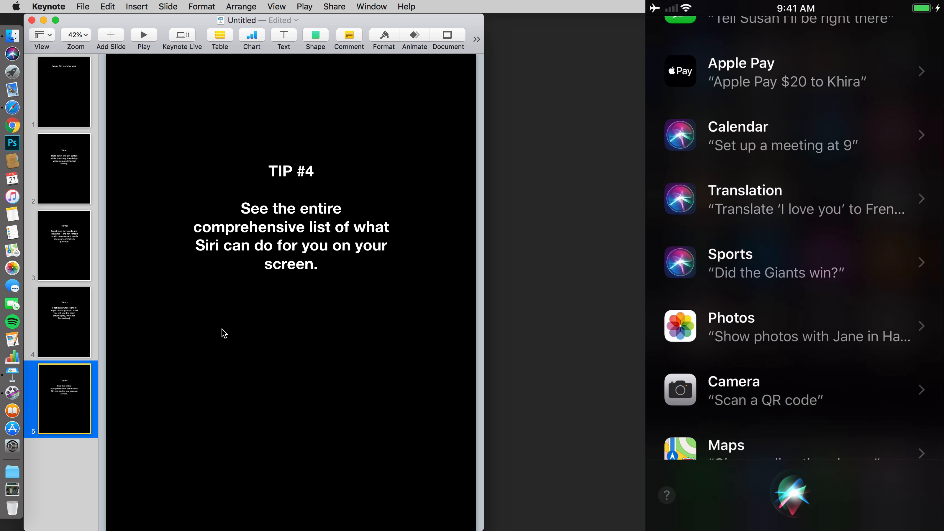
pyautogui.scroll(-3)
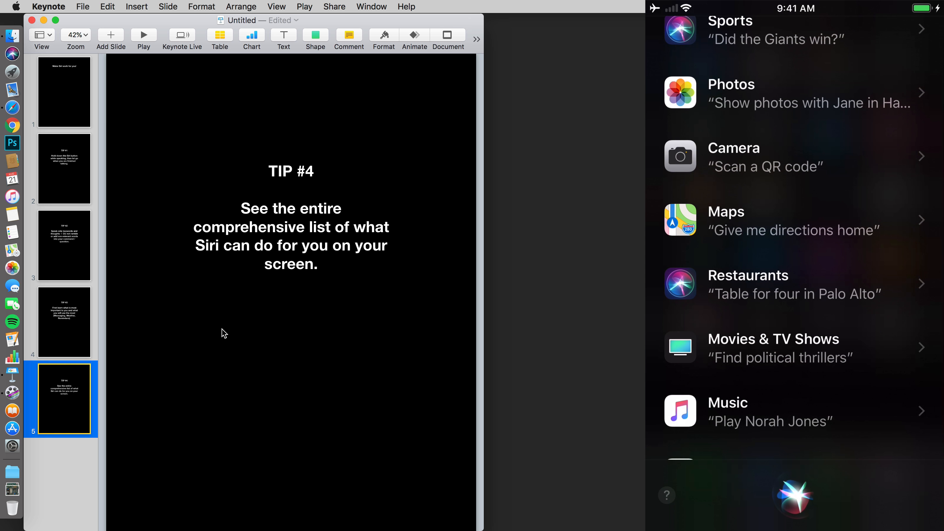
pyautogui.scroll(-3)
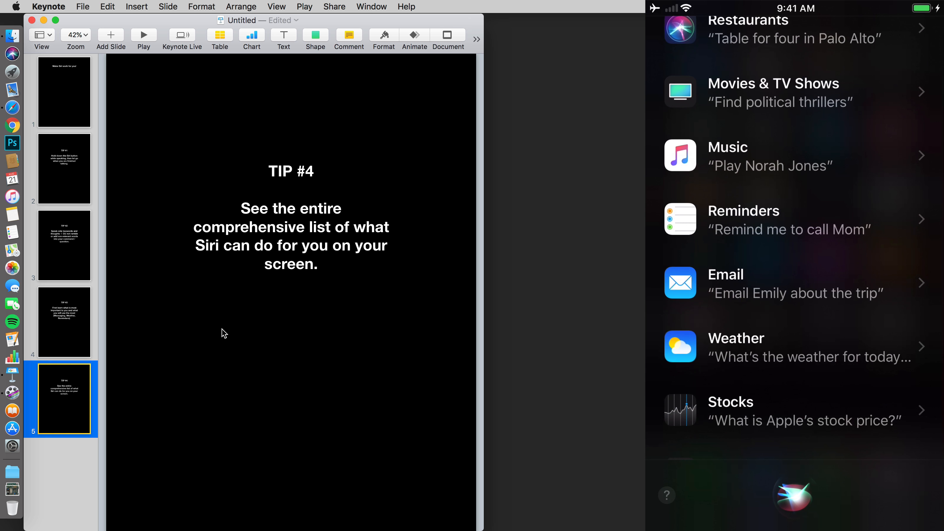
pyautogui.scroll(-3)
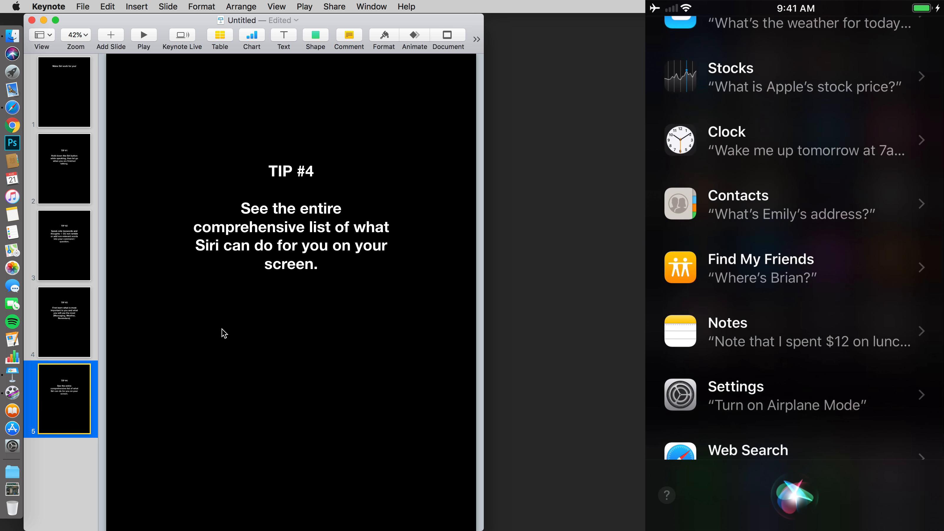
pyautogui.scroll(-3)
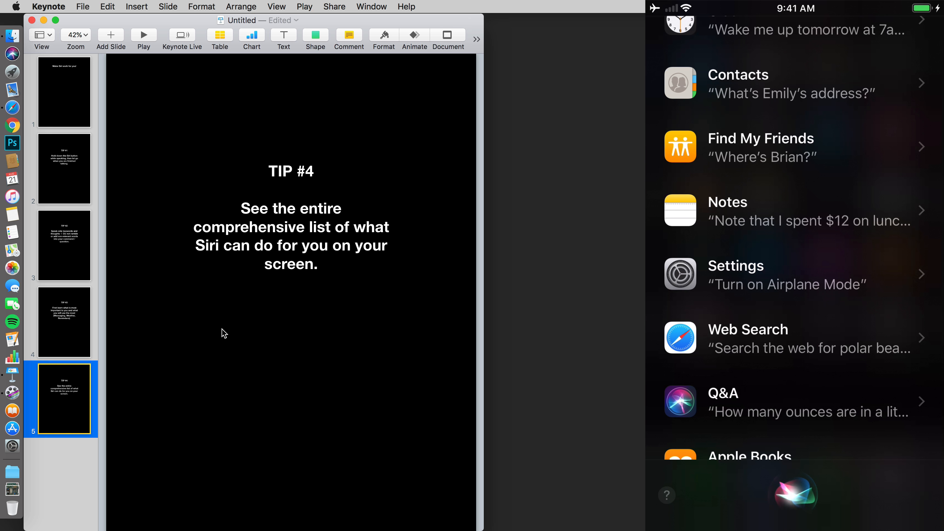
pyautogui.scroll(-3)
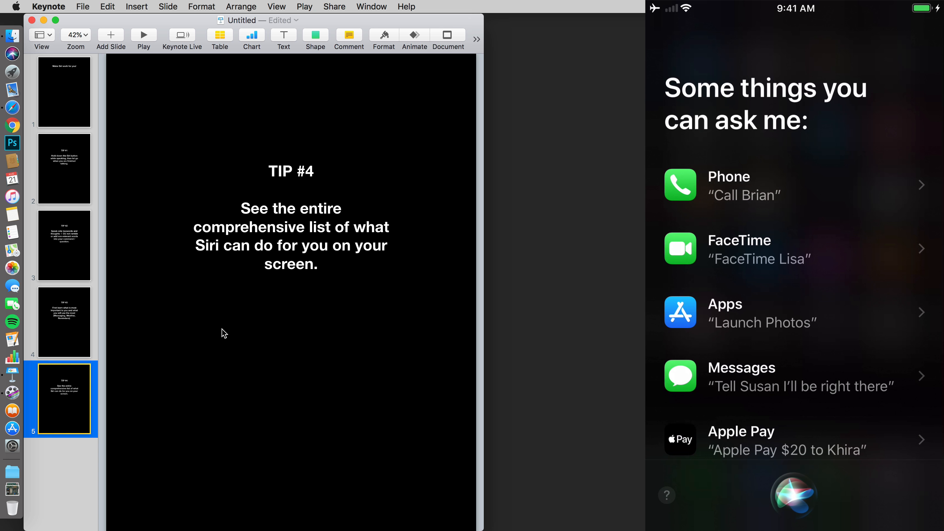
# On the mirrored iPhone, show Siri's Messages example commands and scroll through the list
pyautogui.click(740, 375)
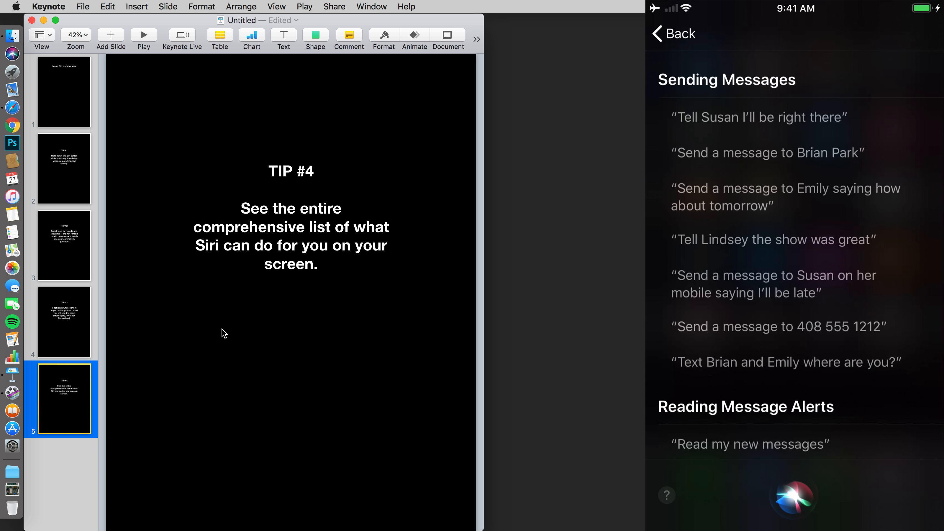
pyautogui.scroll(-3)
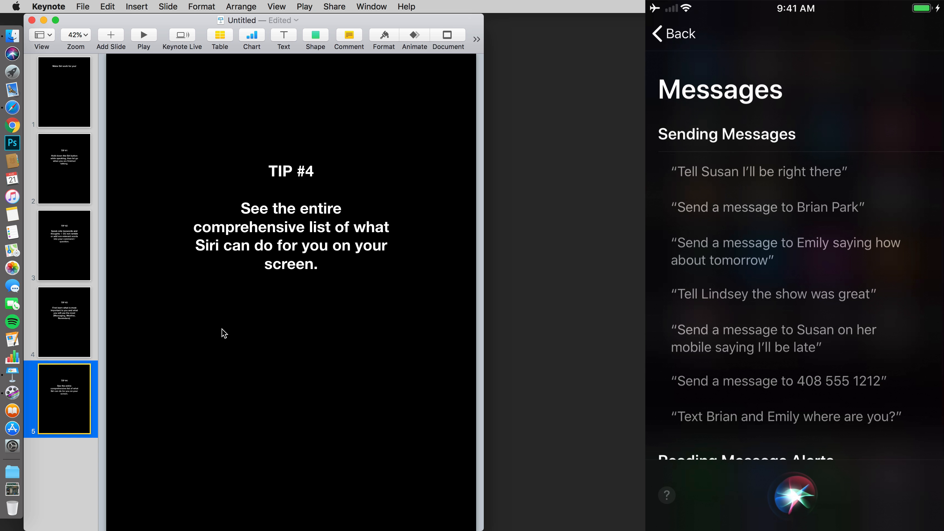